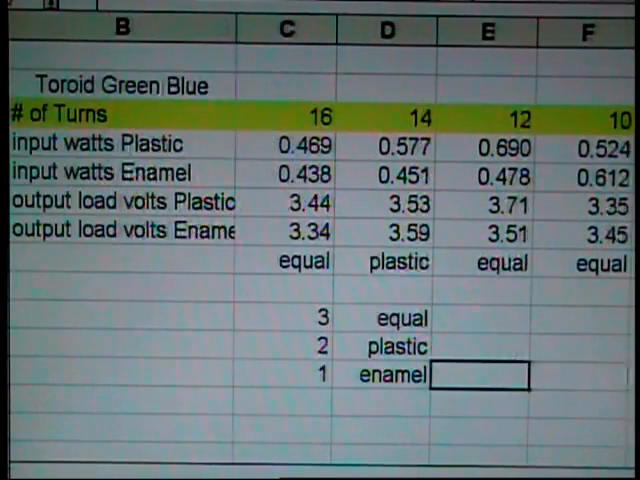
Scroll to the Frequency Comparison M22 clustered column chart of the green-blue, grey and black toroids.
scroll(right, 3)
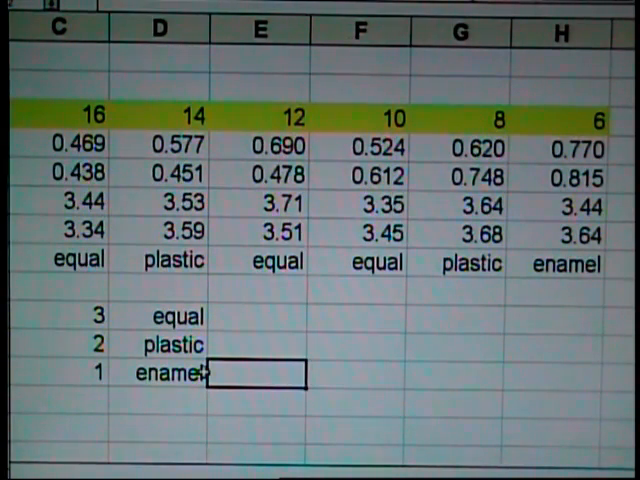
click(176, 316)
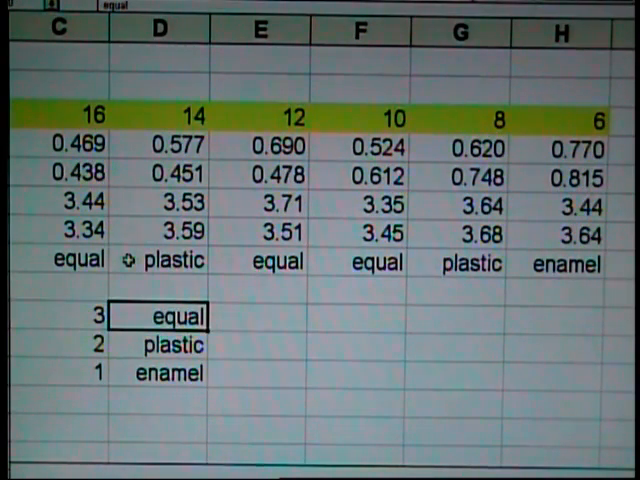
click(172, 316)
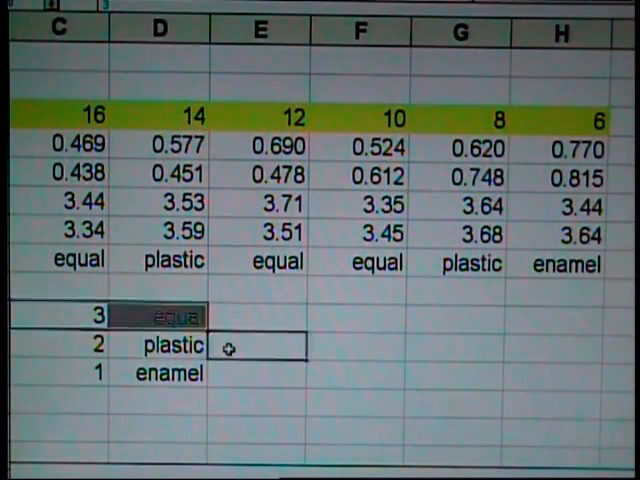
click(172, 344)
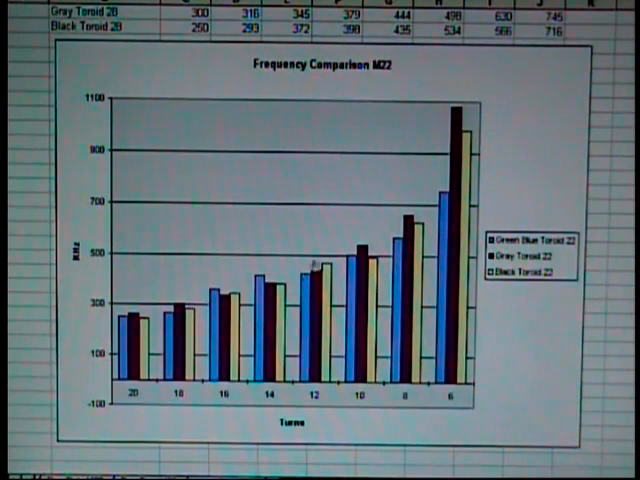
mouse_move(470, 136)
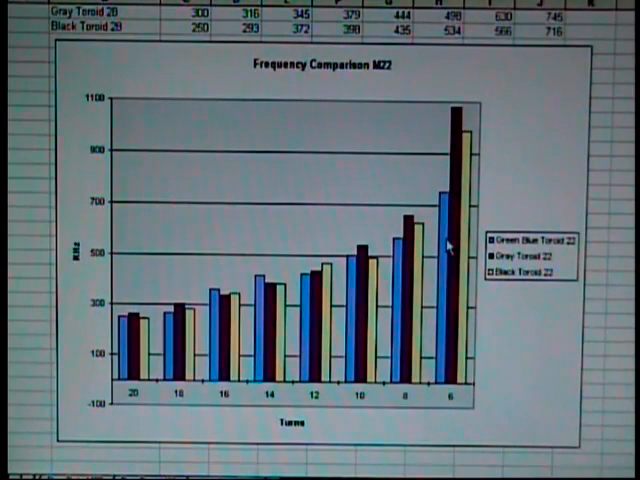
mouse_move(436, 248)
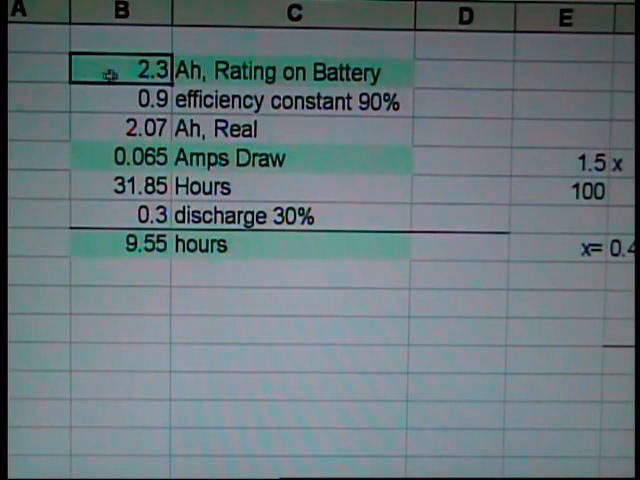
mouse_move(58, 72)
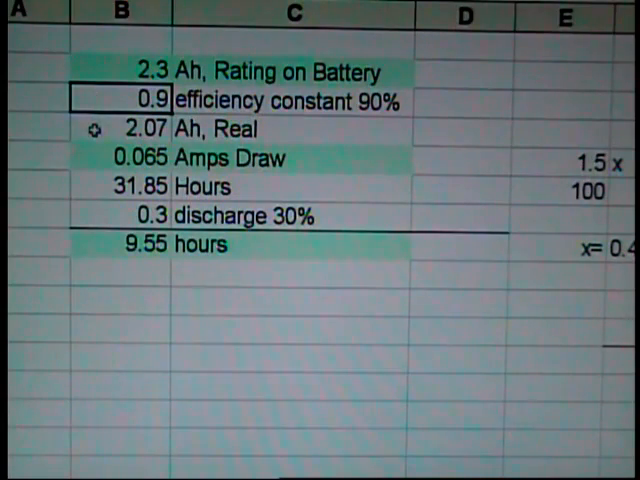
click(130, 158)
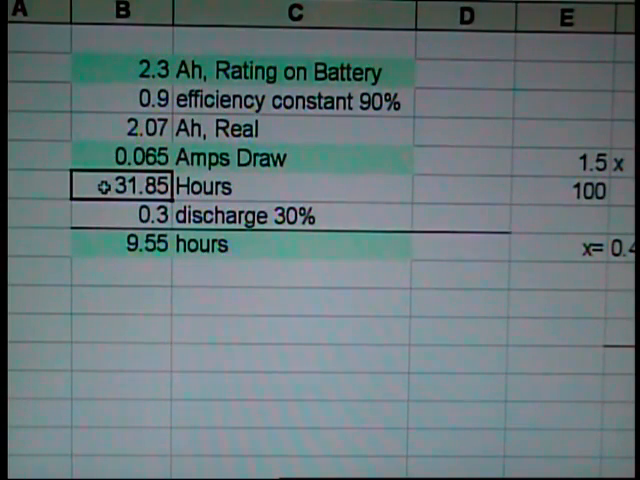
click(130, 216)
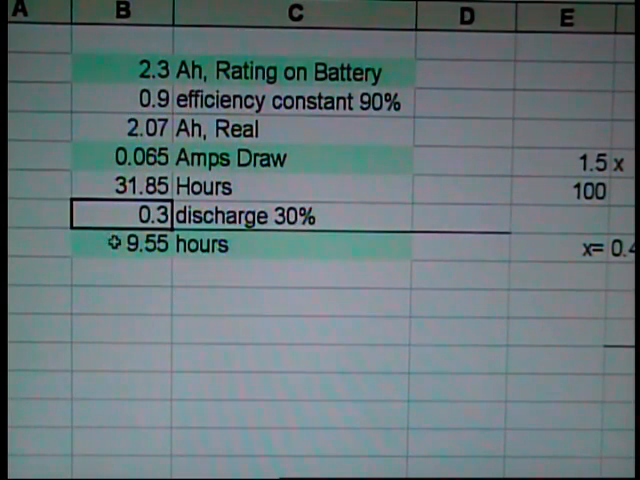
click(120, 244)
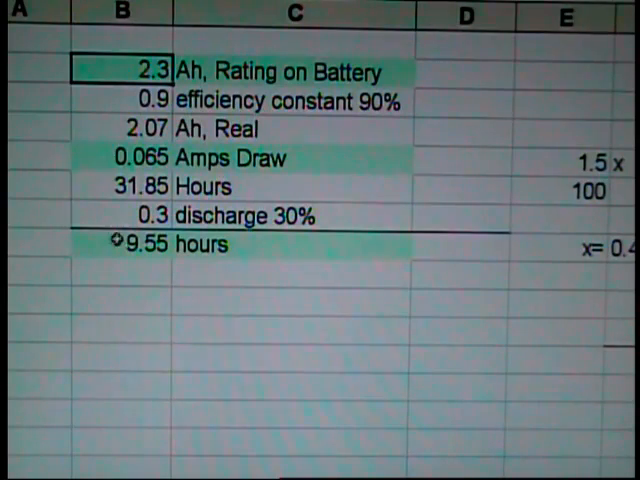
click(130, 244)
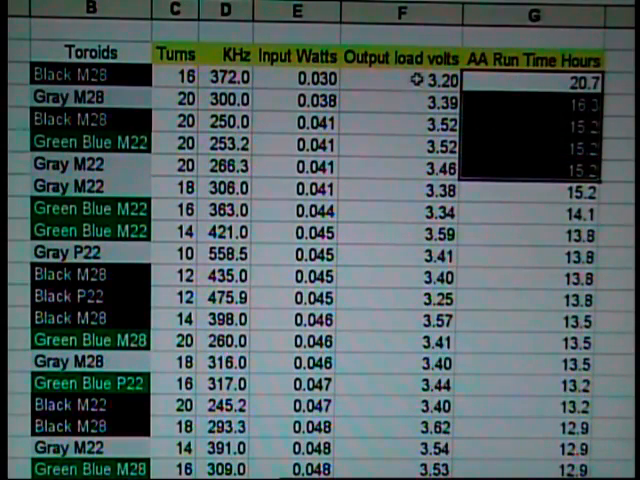
Review the output load volts values (3.52) alongside the AA run times in the sorted toroid table.
click(400, 80)
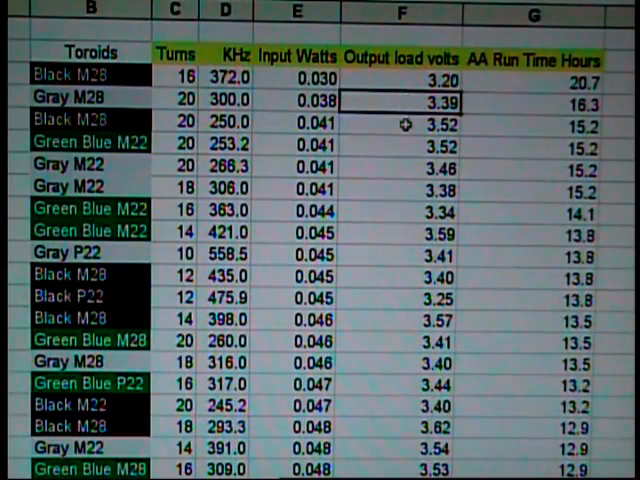
click(404, 144)
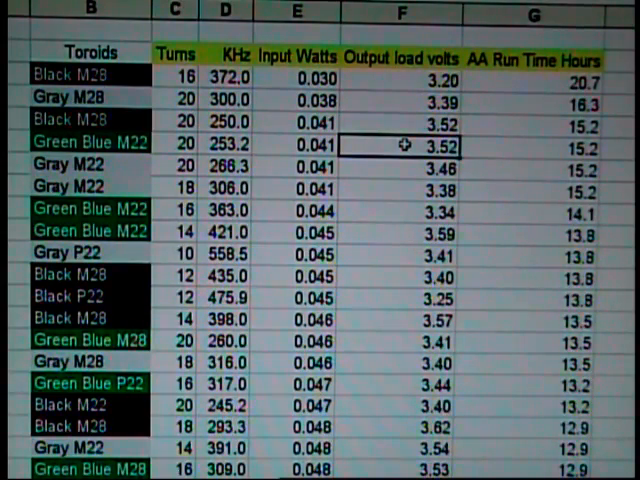
click(292, 80)
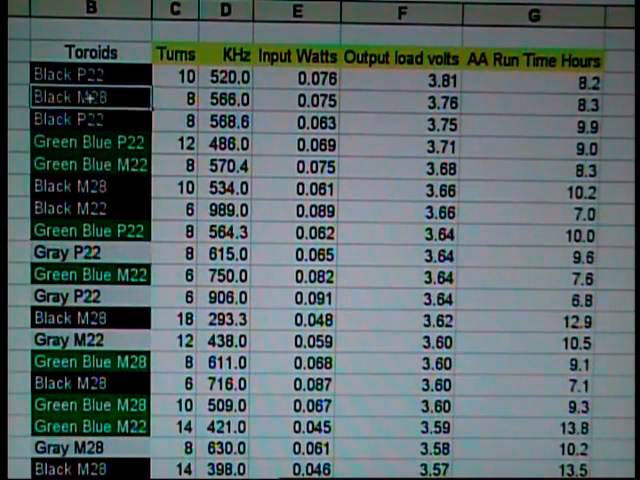
Select the 3.81-volt, 10-turn Black P22 entry leading the table sorted by output load volts.
click(90, 124)
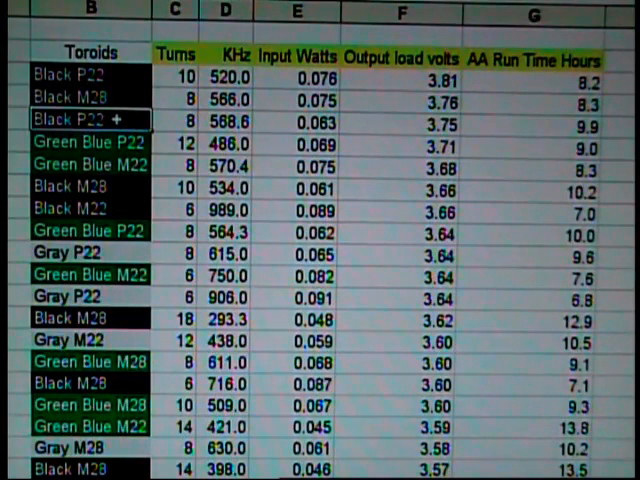